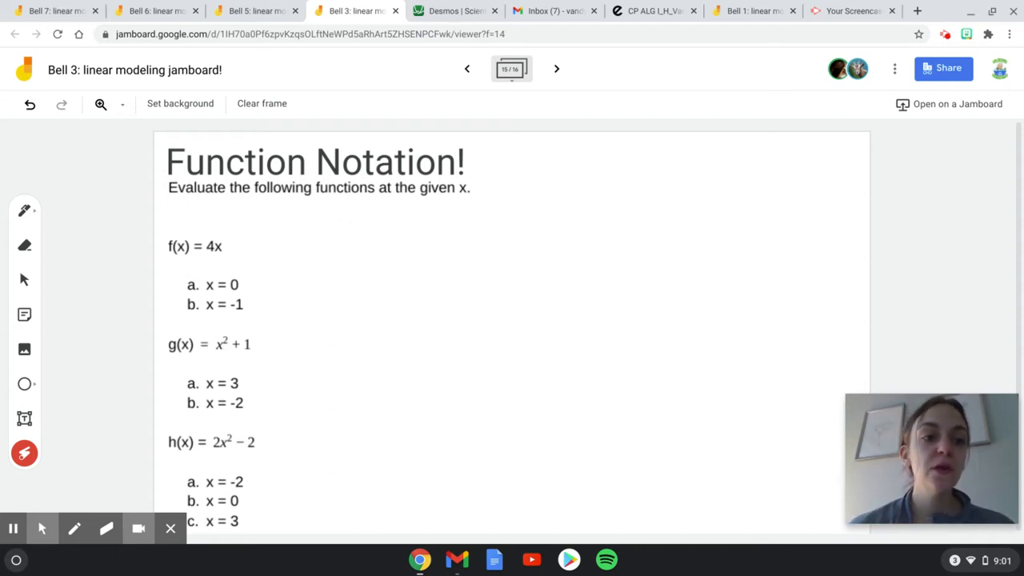
# Place a text box on the frame next to f(x) = 4x
pyautogui.moveTo(160, 269); pyautogui.dragTo(240, 264)
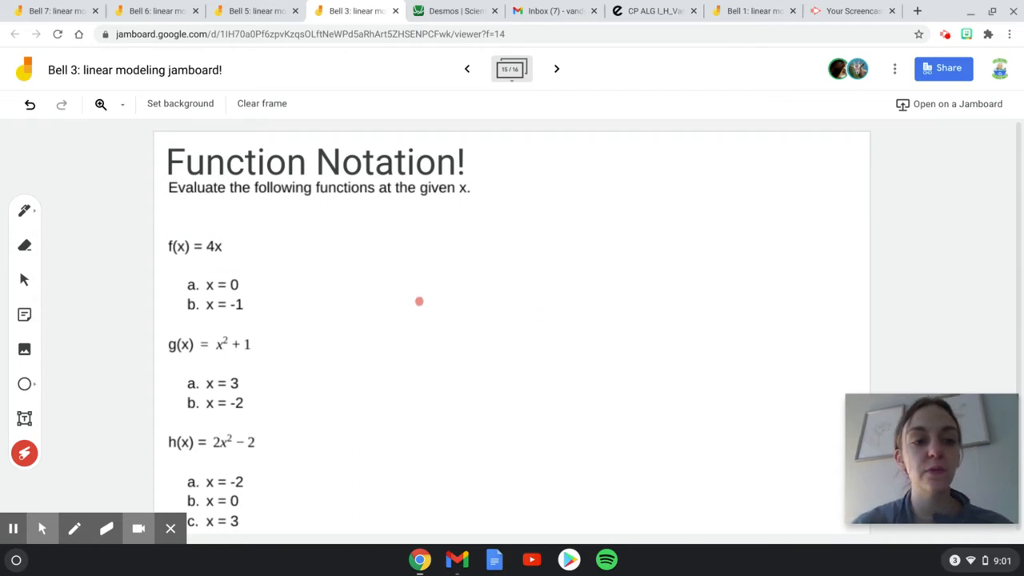
pyautogui.moveTo(174, 275); pyautogui.dragTo(211, 318)
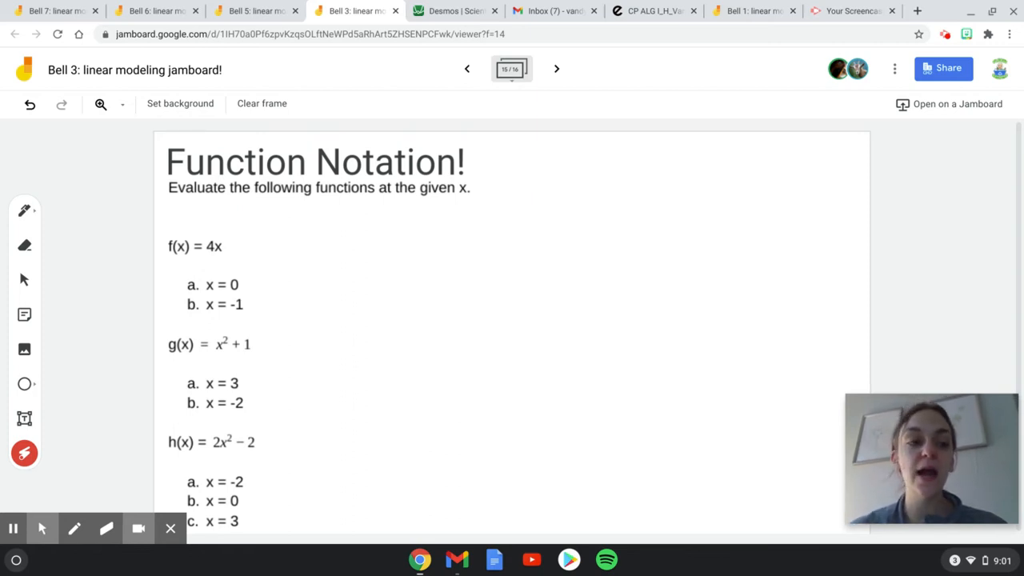
pyautogui.click(24, 417)
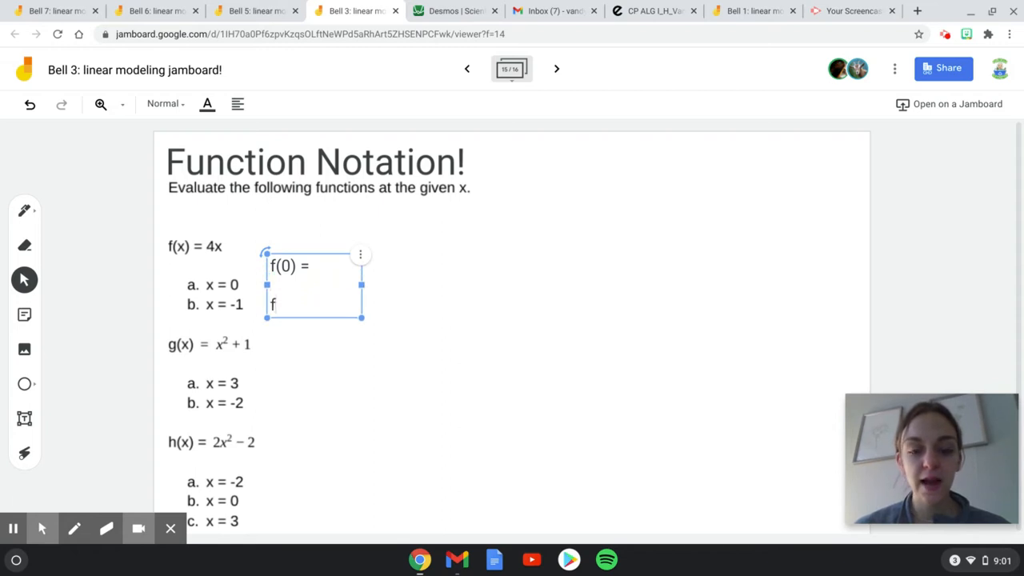
# Fill the box with the substitutions f(0) = 4(0) and f(-1) = 4(-1)
pyautogui.write('(-1) =')
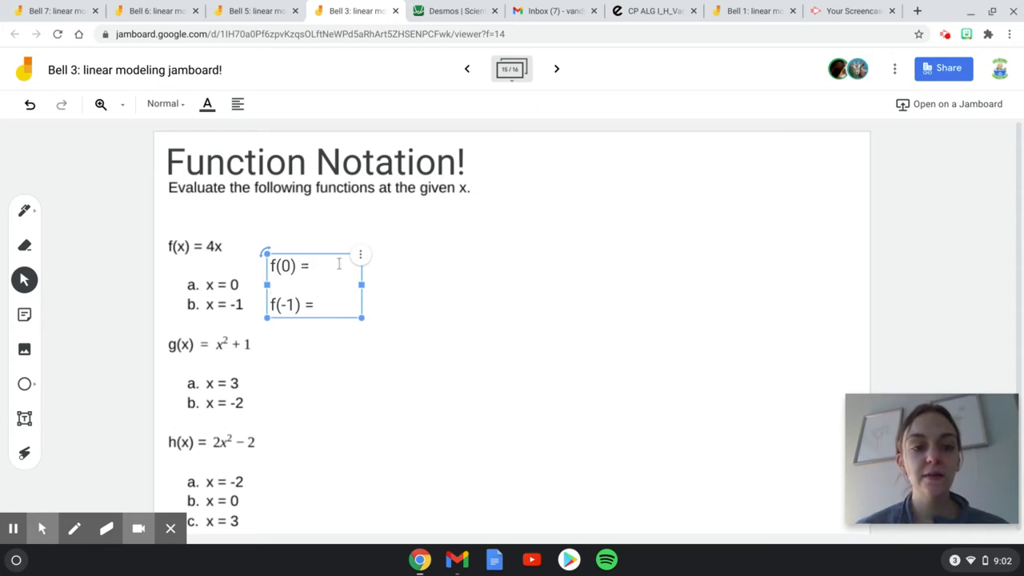
pyautogui.write('4(')
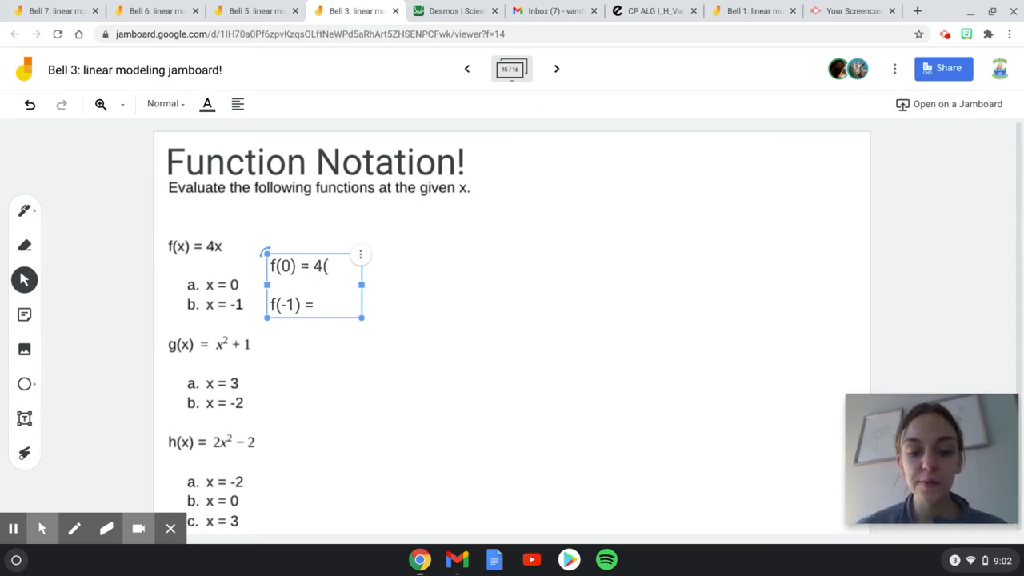
pyautogui.write('0)')
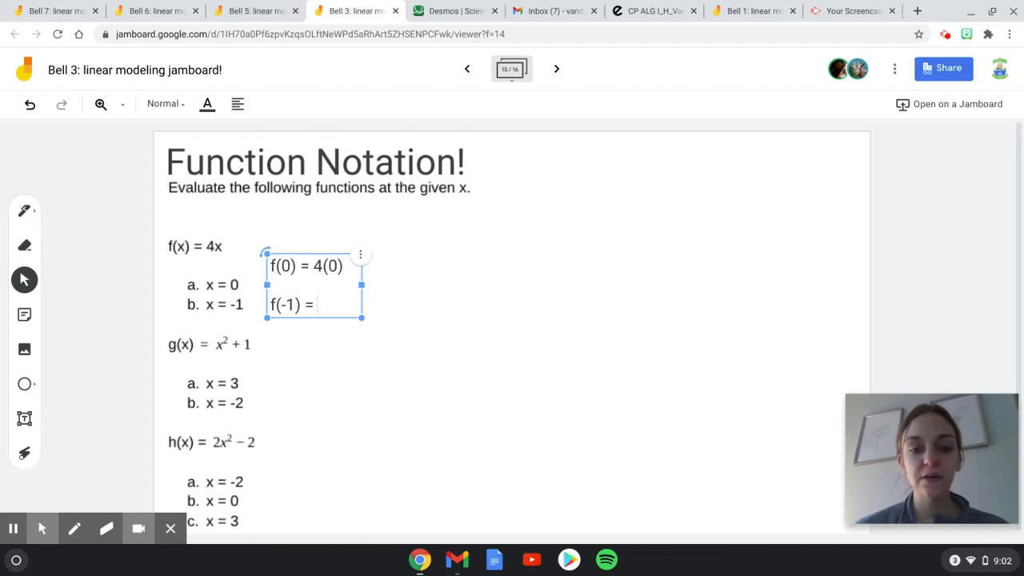
pyautogui.write('4(-1')
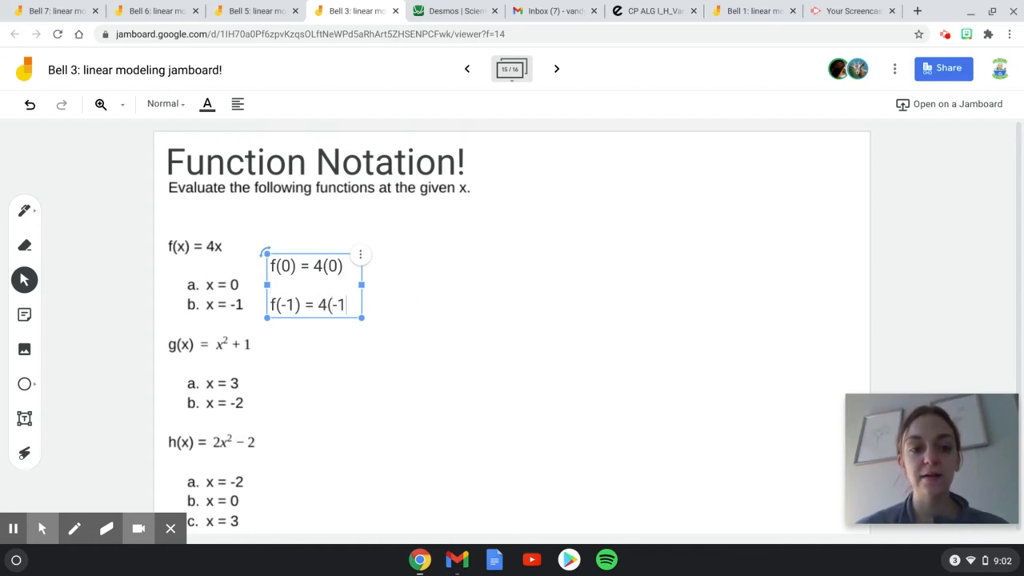
pyautogui.write(')')
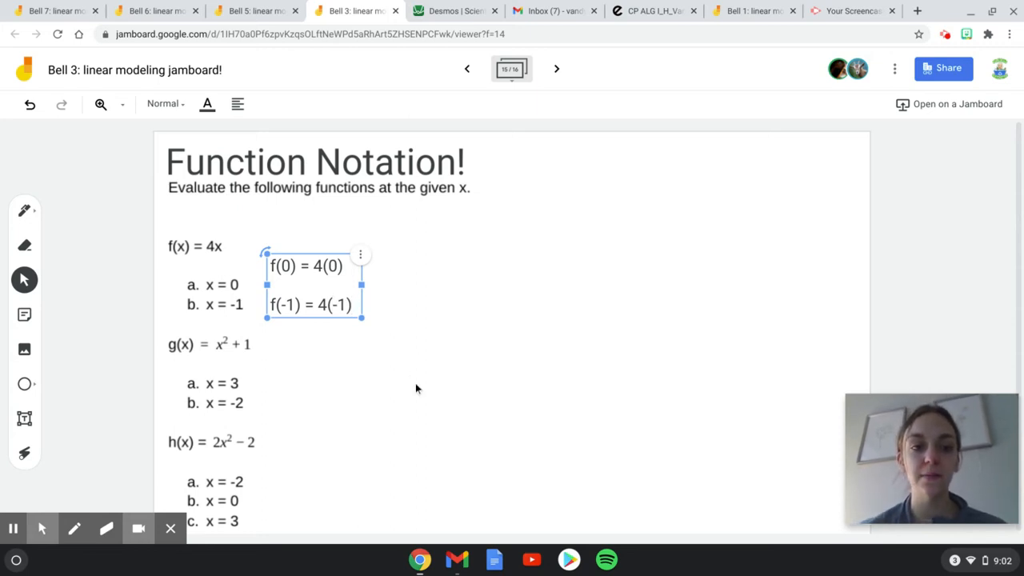
pyautogui.click(717, 349)
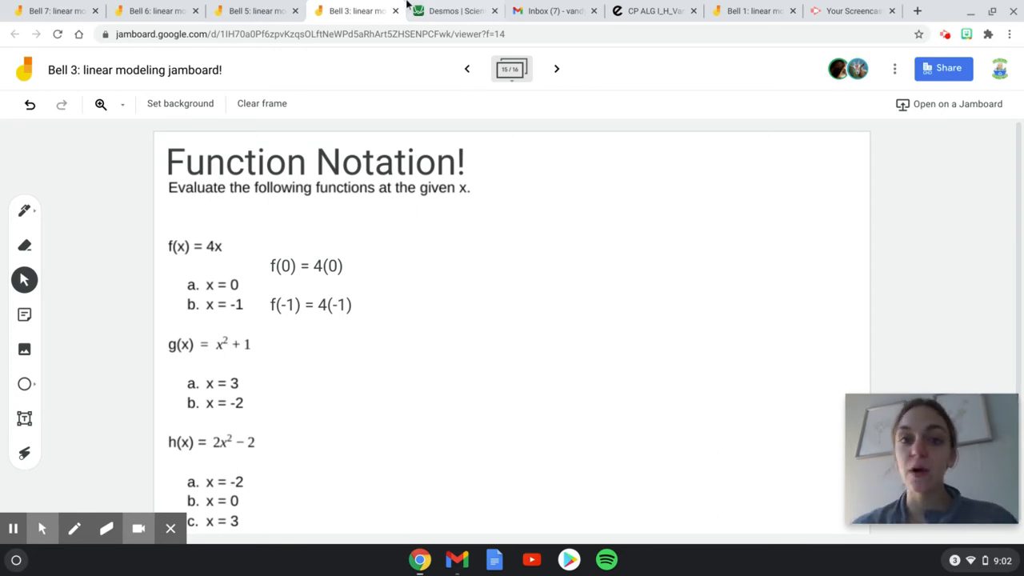
# Evaluate 4(0) = 0 in Desmos, pointing out x = 0 on the Jamboard frame in between
pyautogui.click(448, 9)
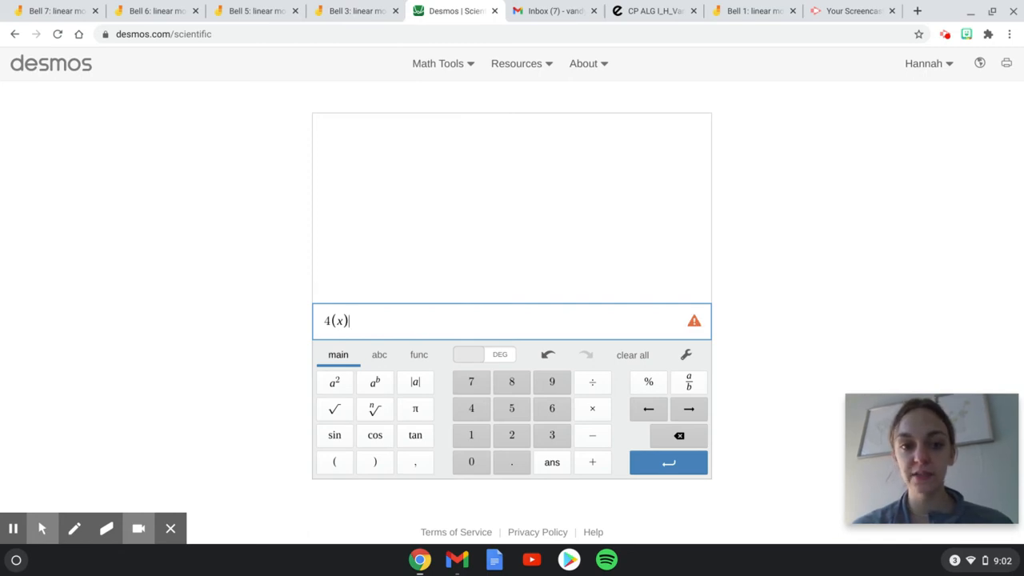
pyautogui.moveTo(361, 6)
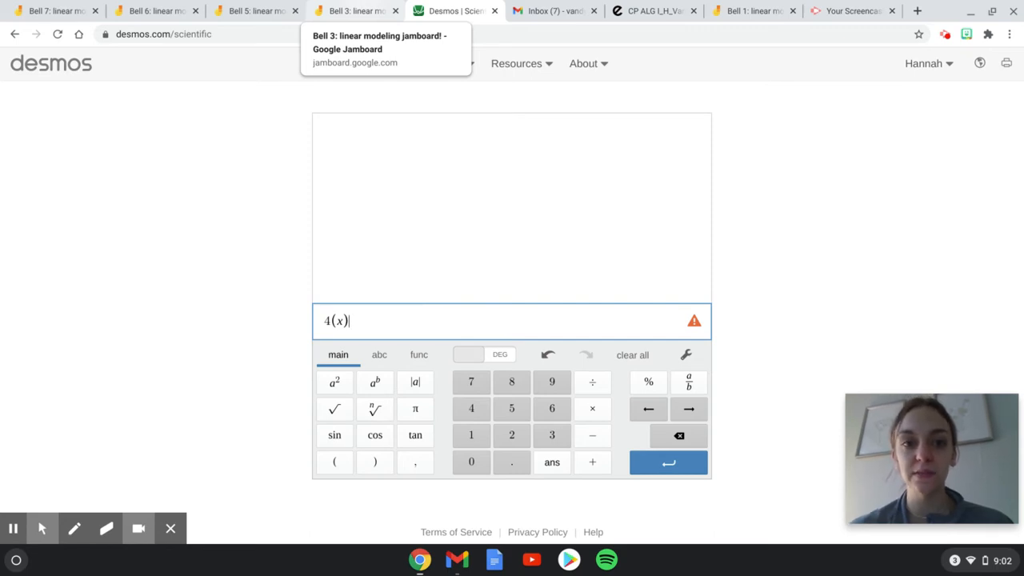
pyautogui.click(349, 10)
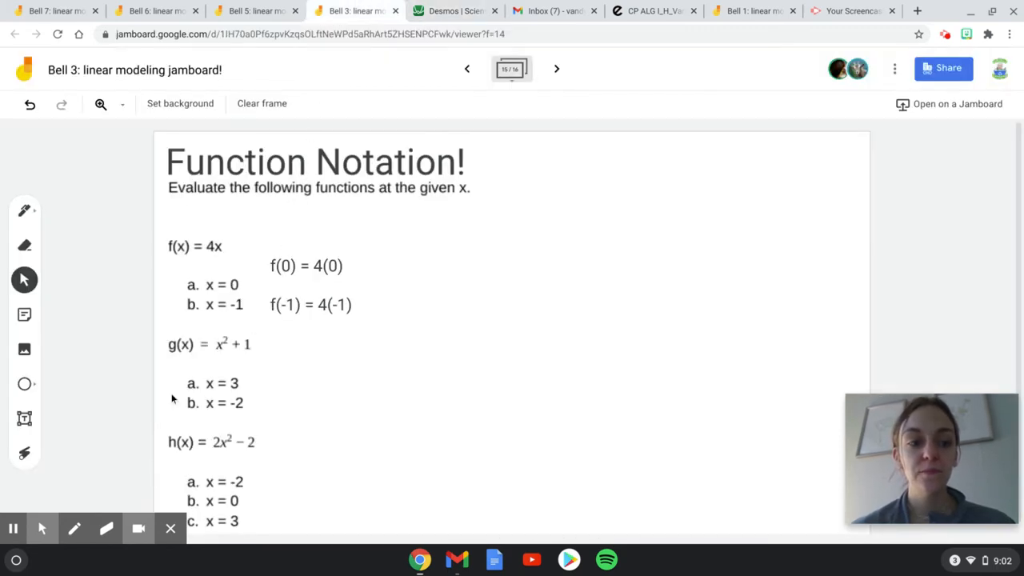
pyautogui.click(24, 451)
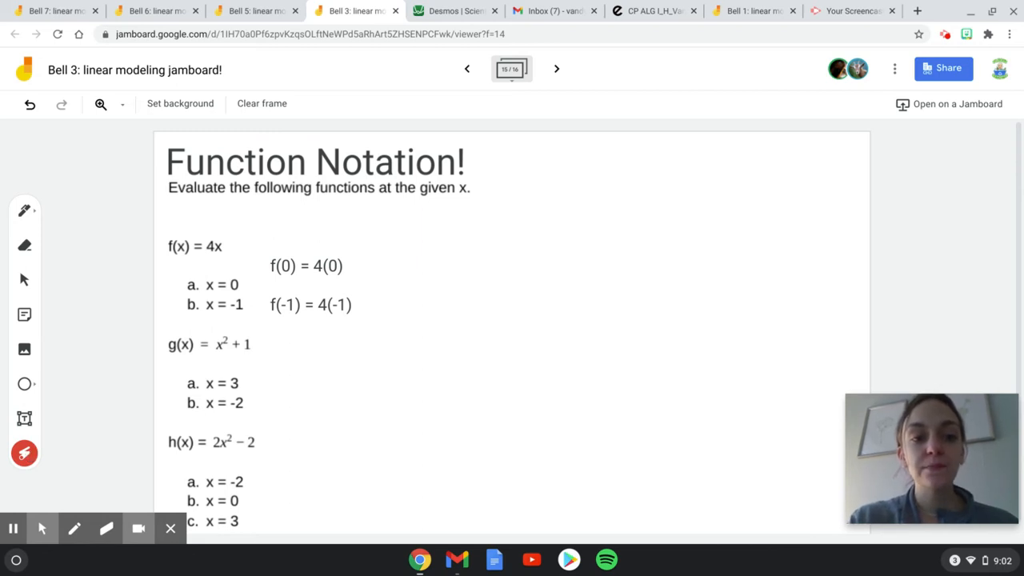
pyautogui.click(175, 272)
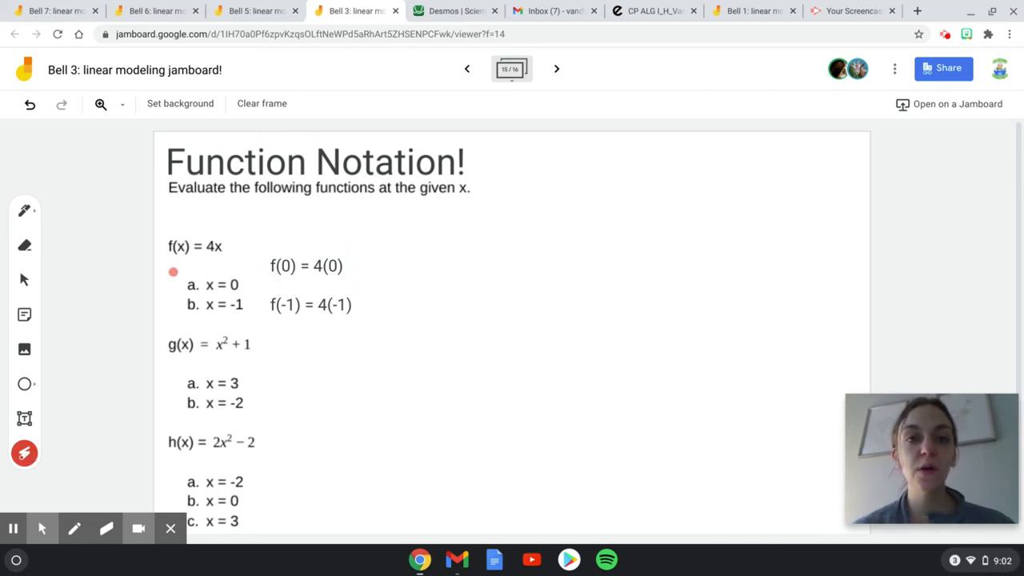
pyautogui.moveTo(456, 9)
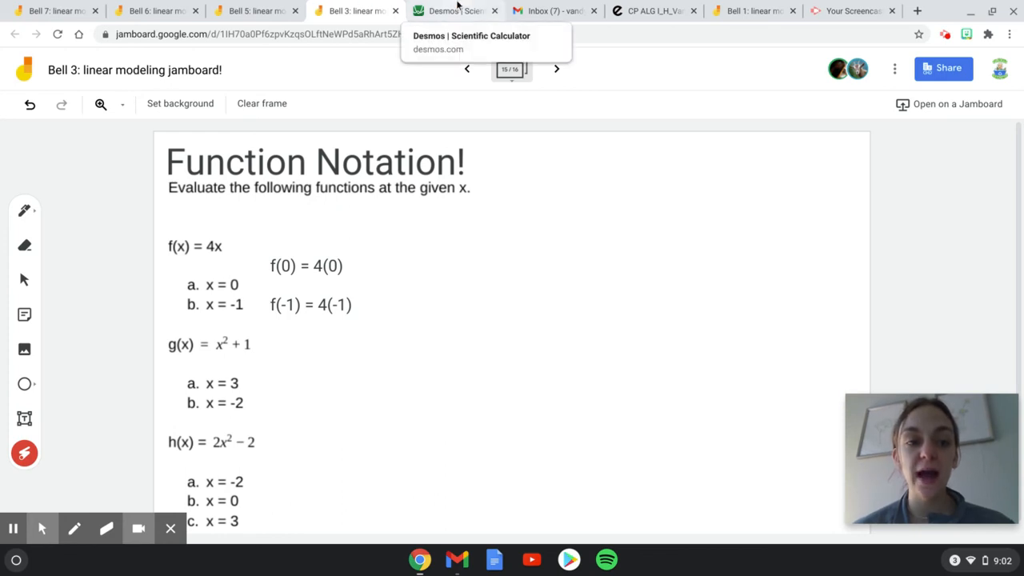
pyautogui.click(454, 10)
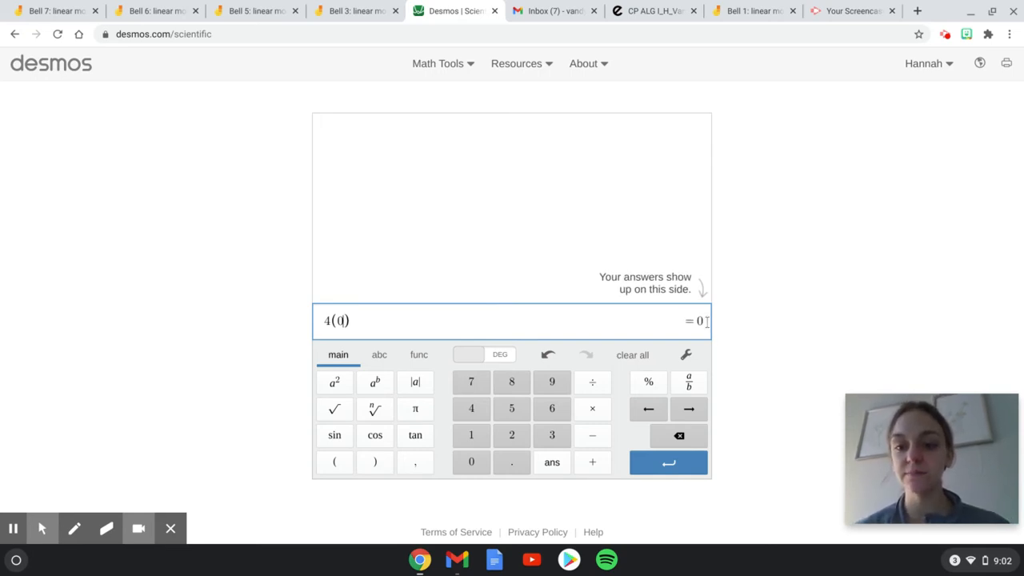
pyautogui.click(345, 10)
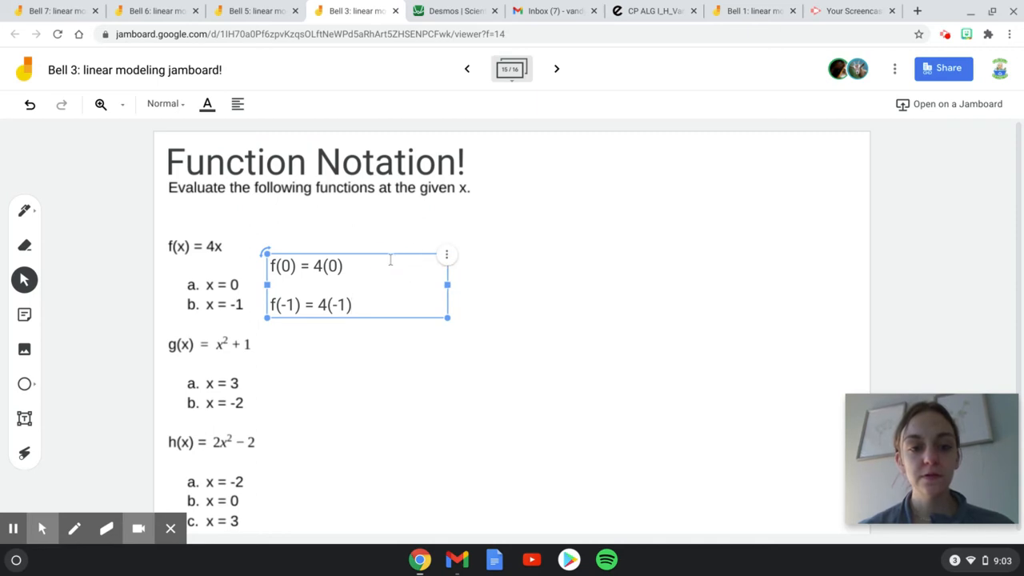
# Append '= 0' so the line reads f(0) = 4(0) = 0, then pick up the laser pointer
pyautogui.write('= 0')
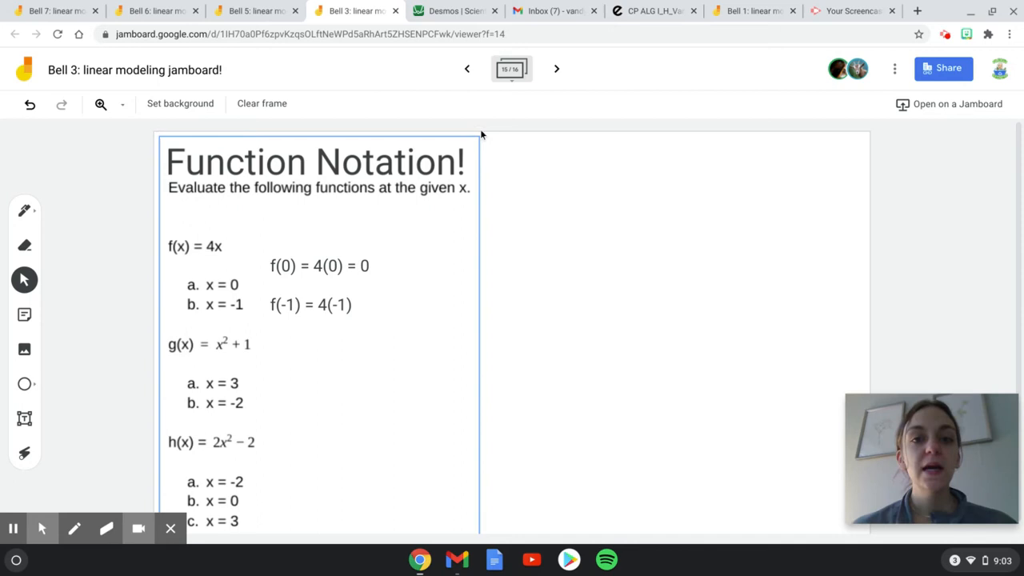
pyautogui.click(26, 453)
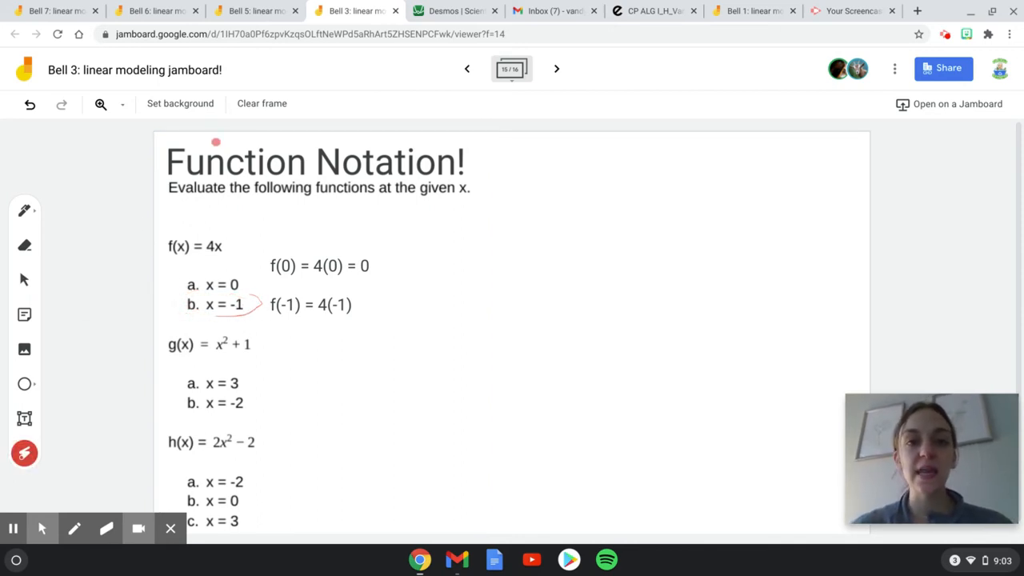
# Check 4(-1) = -4 in the Desmos calculator and return to the frame
pyautogui.click(454, 9)
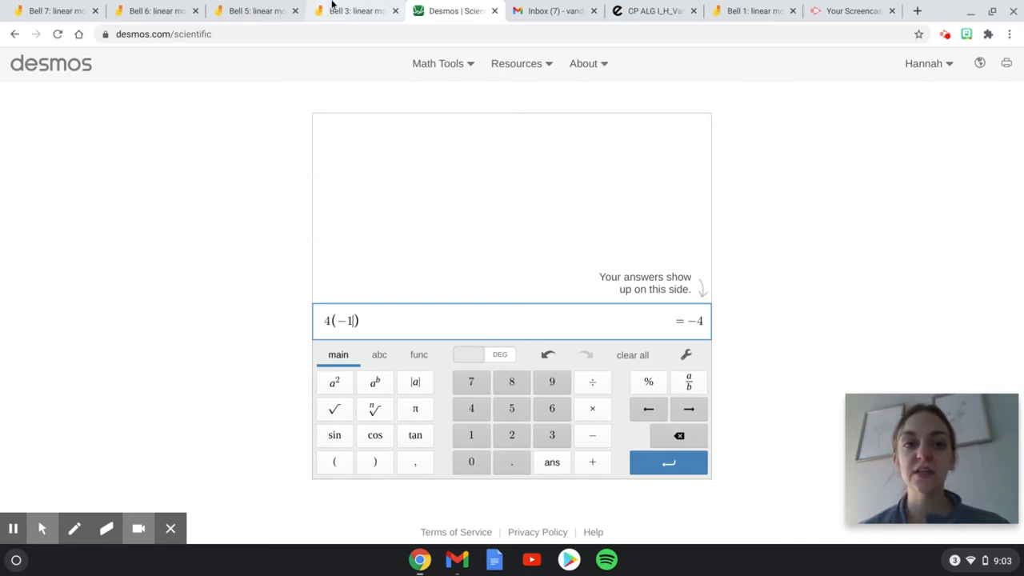
pyautogui.click(356, 9)
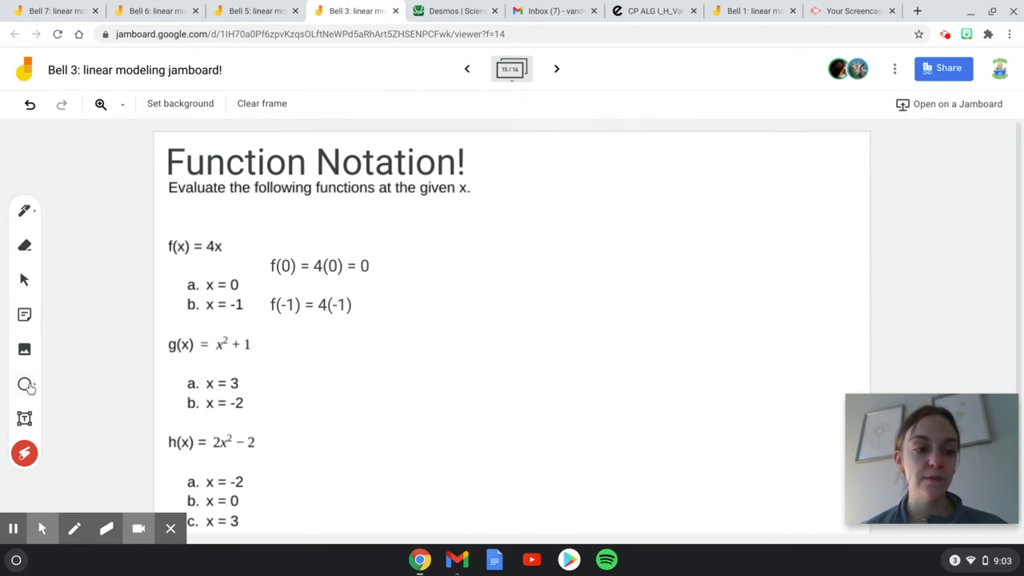
# Append -4 so the second line reads f(-1) = 4(-1) = -4, then go to Desmos
pyautogui.click(24, 278)
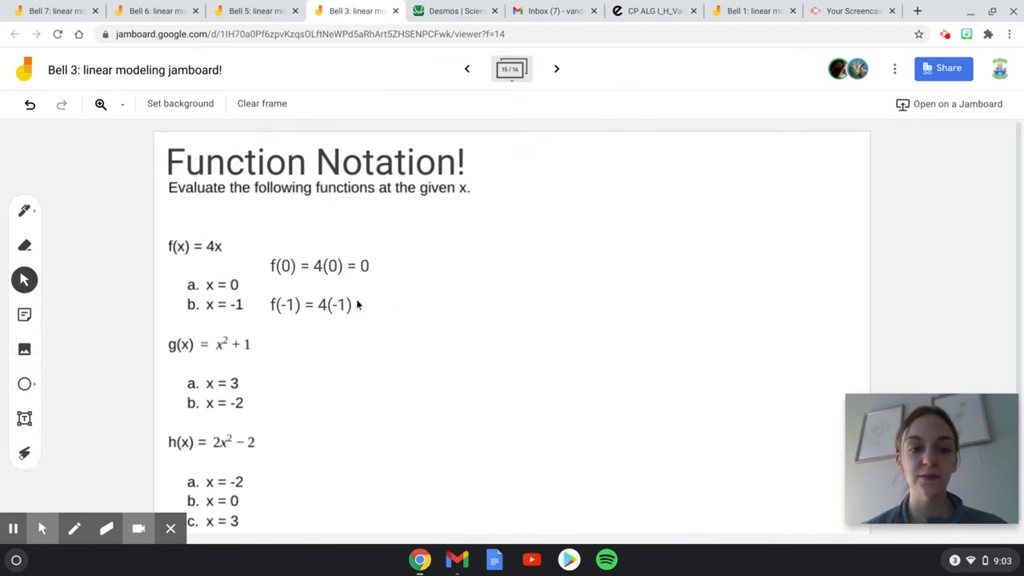
pyautogui.click(317, 304)
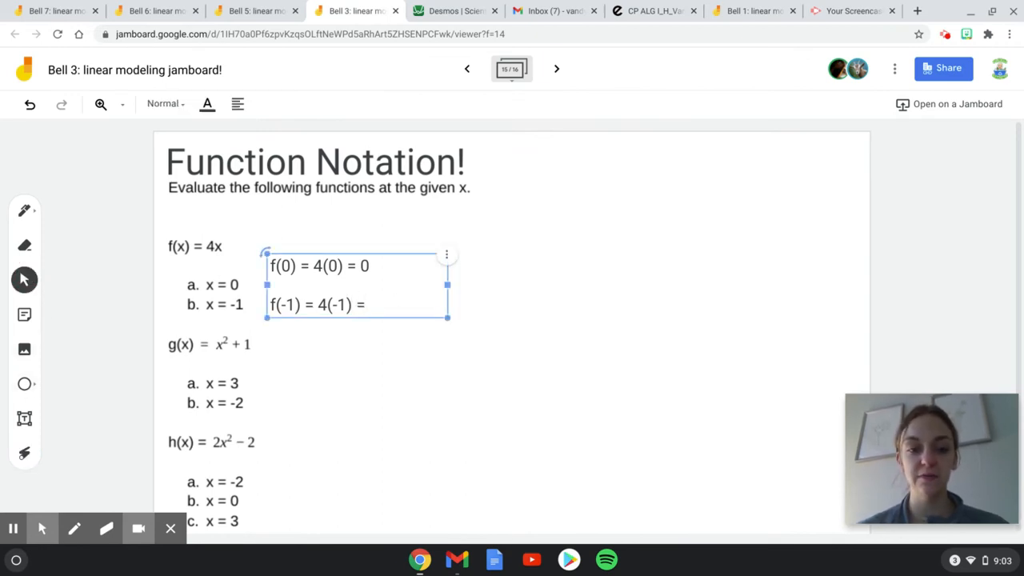
pyautogui.write('-4')
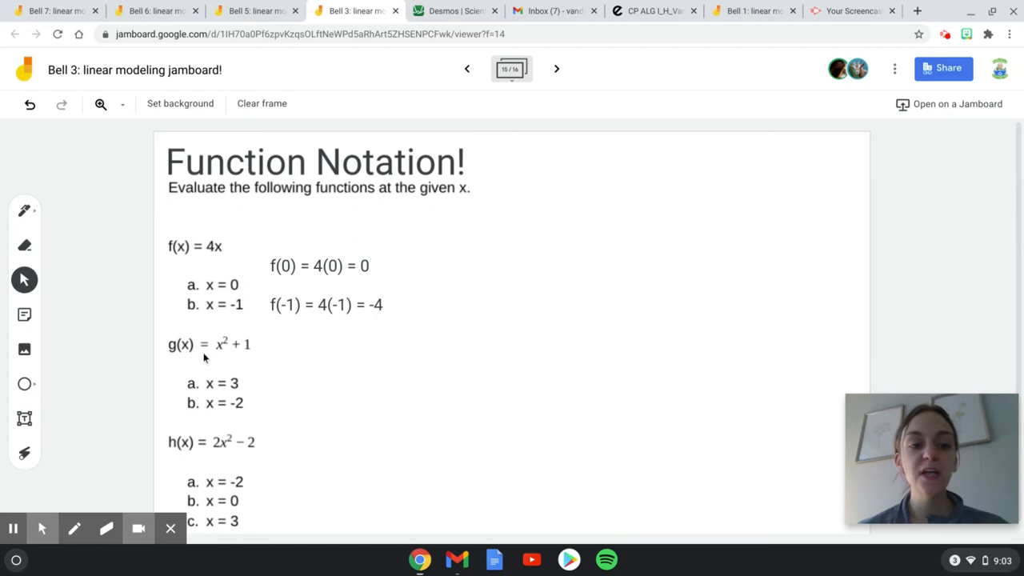
pyautogui.moveTo(400, 86)
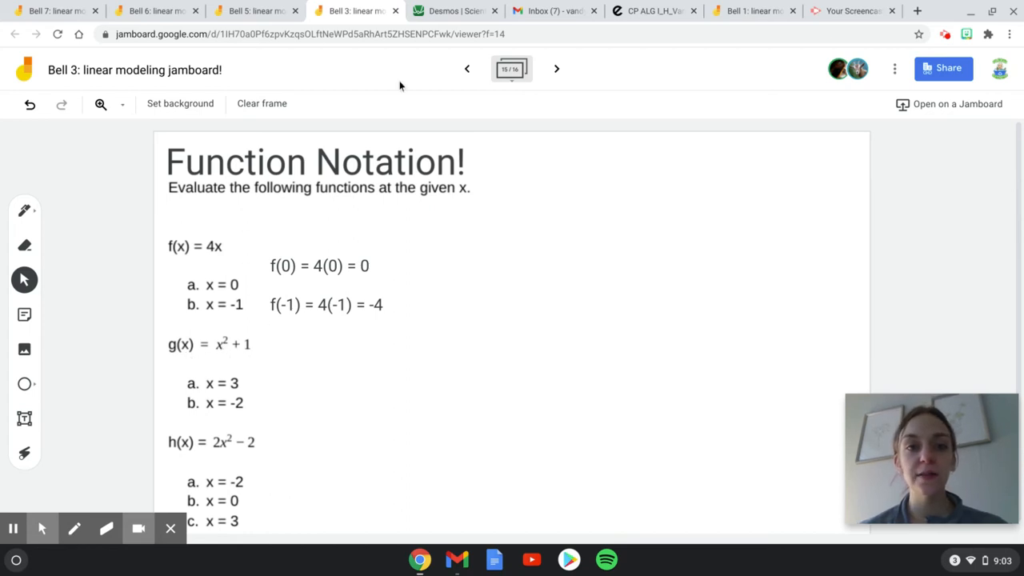
pyautogui.click(452, 10)
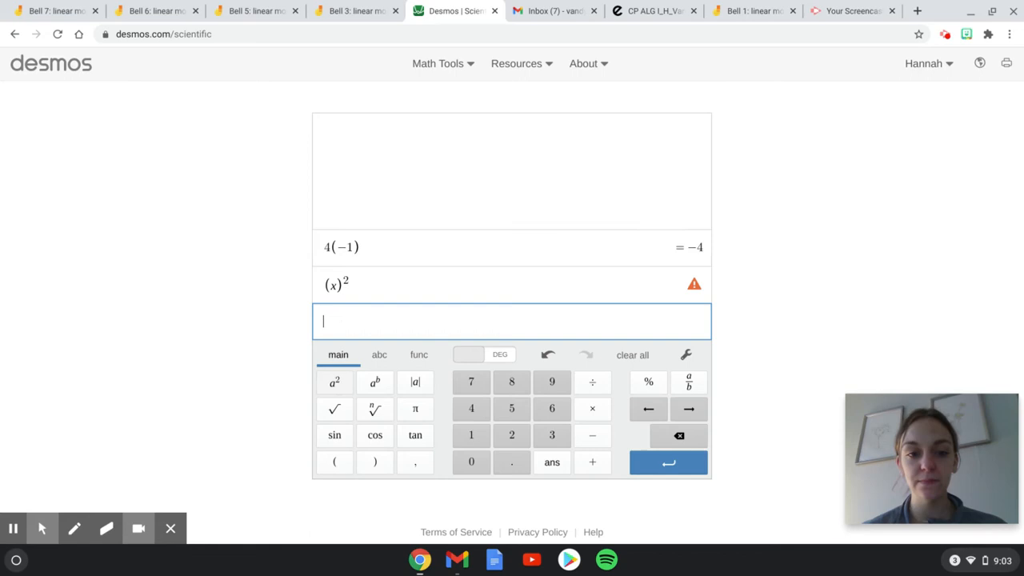
# Extend the Desmos entry (x)² with +1 to match g(x) = x² + 1
pyautogui.click(392, 285)
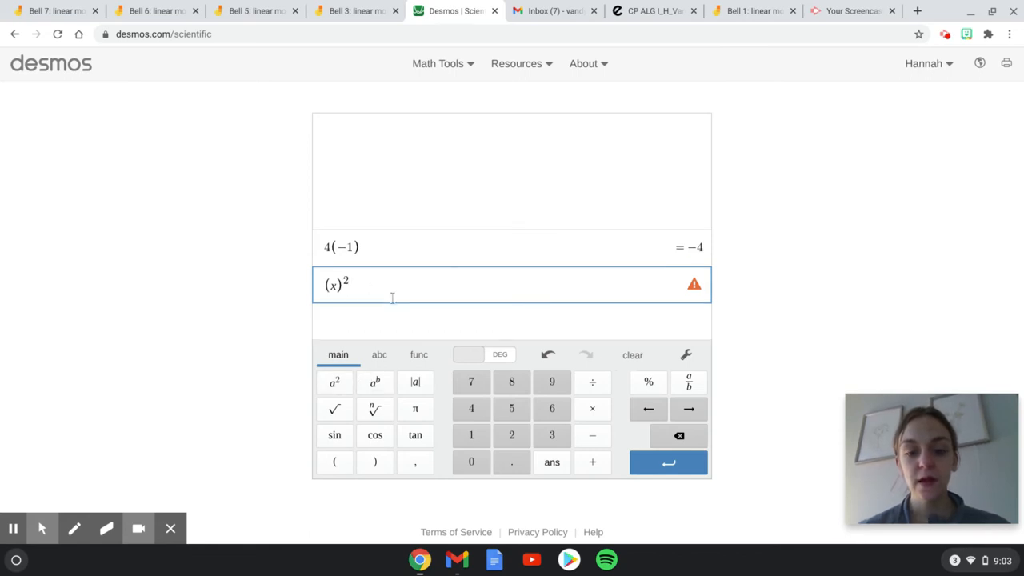
pyautogui.write('+1')
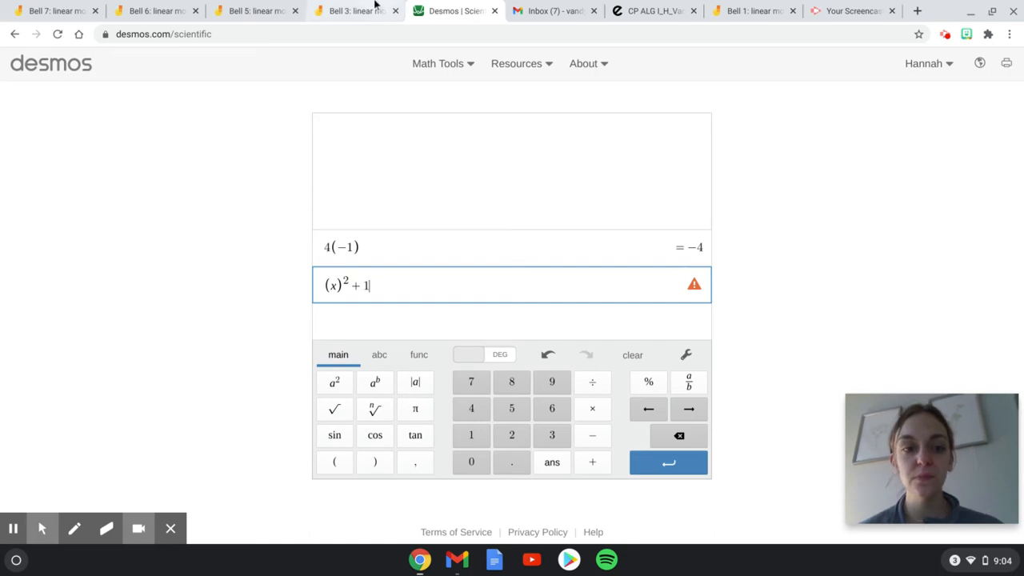
pyautogui.moveTo(355, 10)
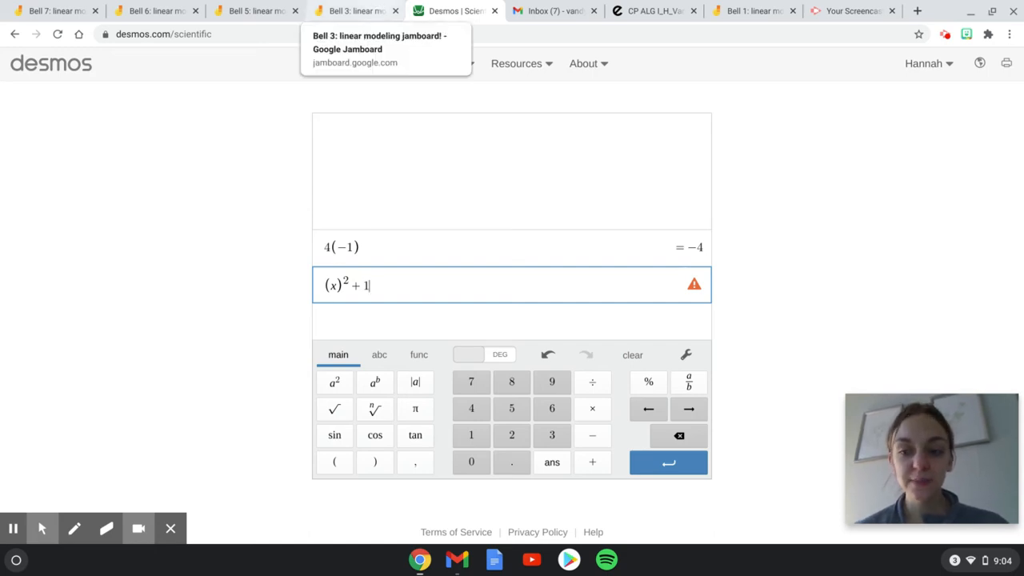
# Add an empty text box beside g's x = 3, checking (3)² + 1 = 10 in Desmos
pyautogui.click(352, 9)
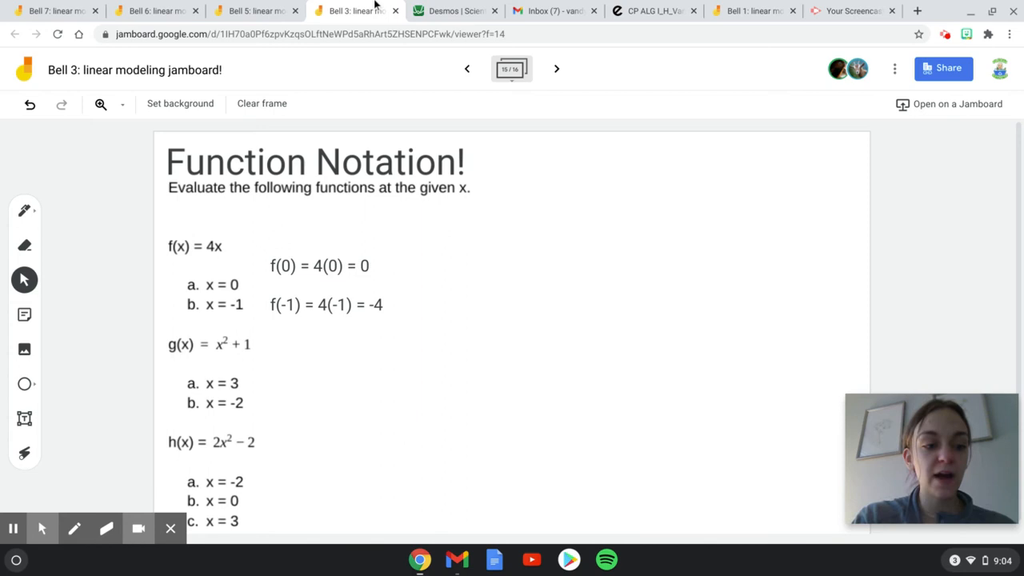
pyautogui.moveTo(208, 331); pyautogui.dragTo(264, 368)
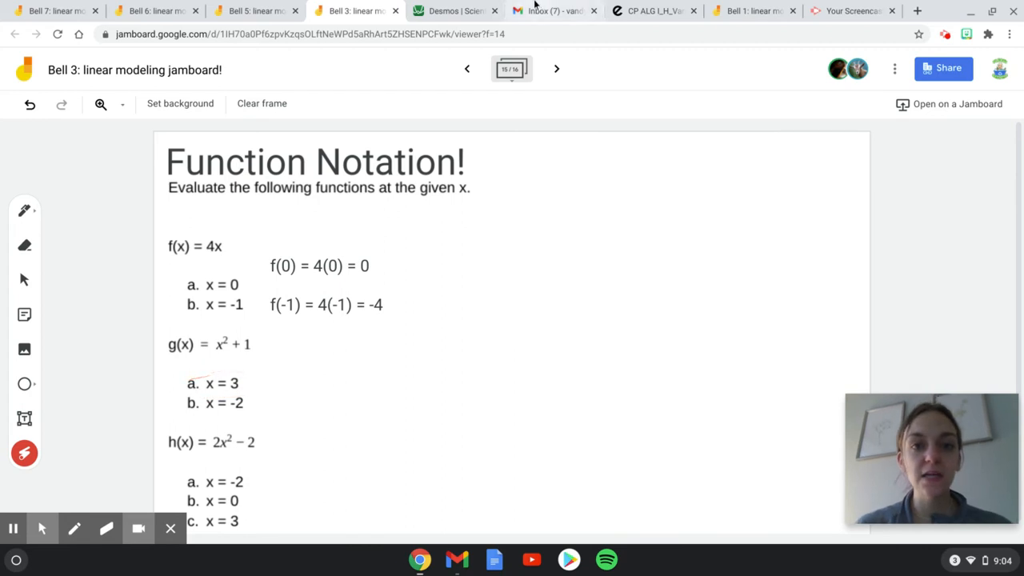
pyautogui.click(446, 9)
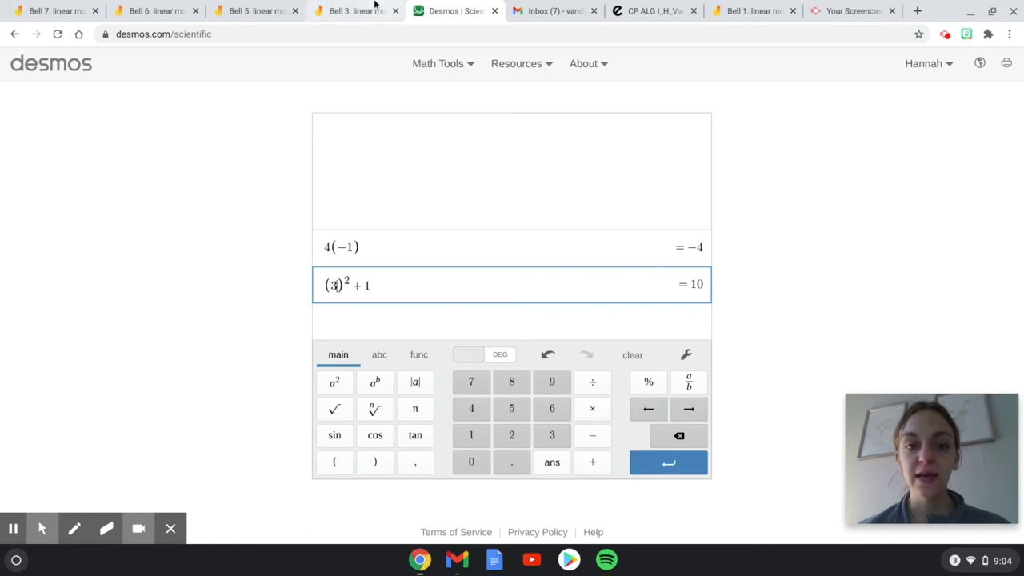
pyautogui.click(352, 10)
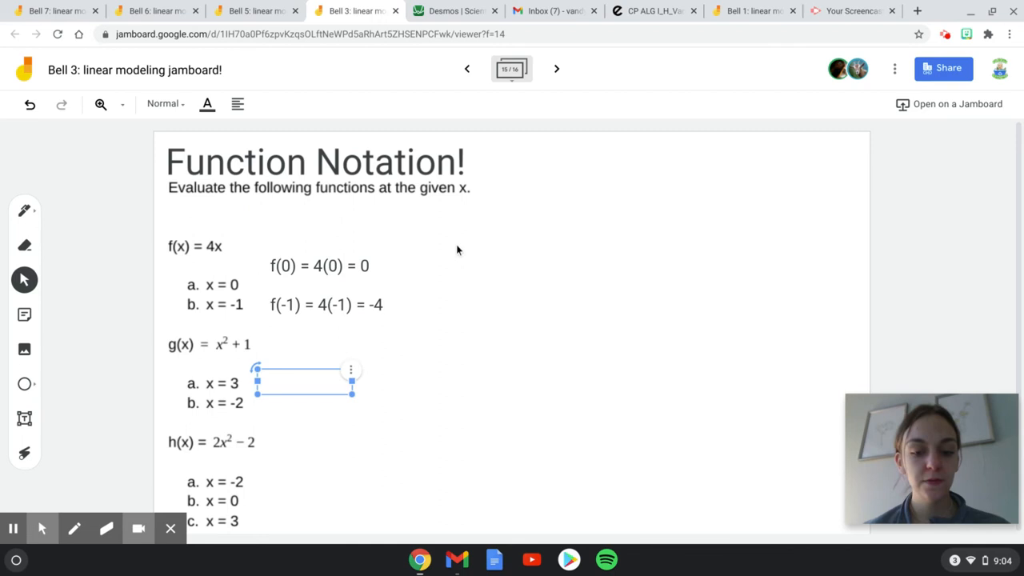
# Write g(3) = 10 and the start of g(-2) = in the box, then go to Desmos
pyautogui.write('g(3)')
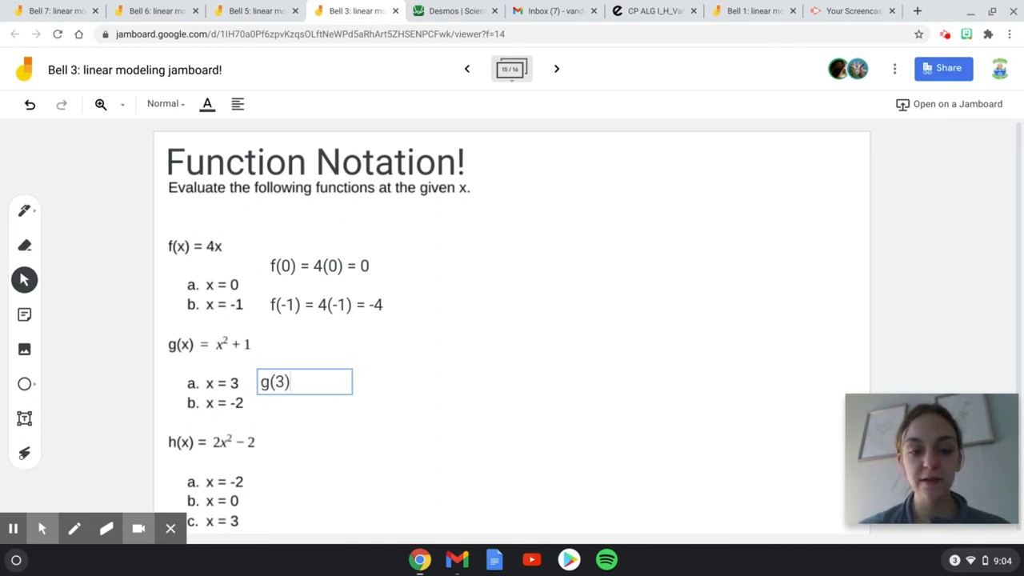
pyautogui.write('= 10')
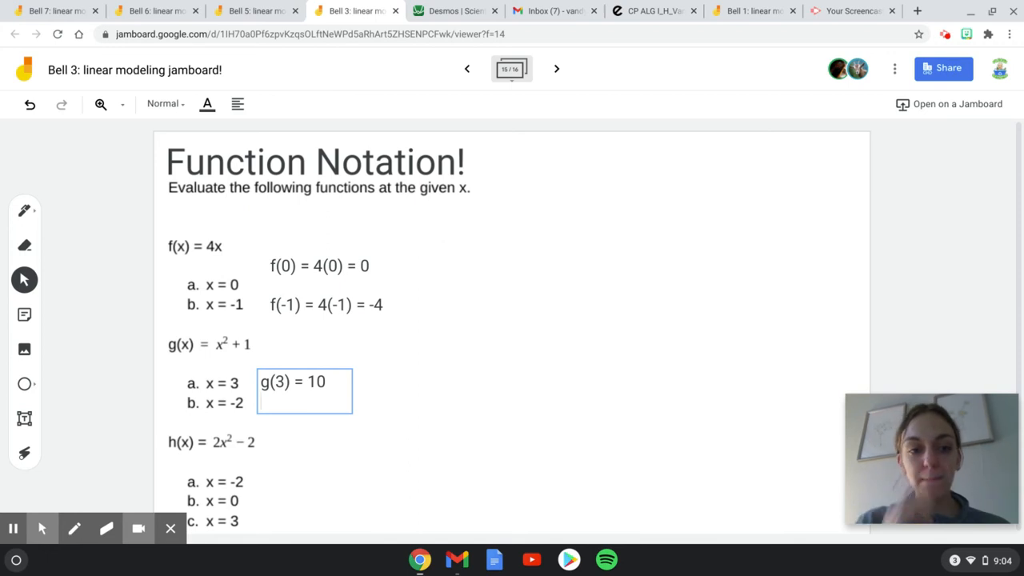
pyautogui.write('g(-2) =')
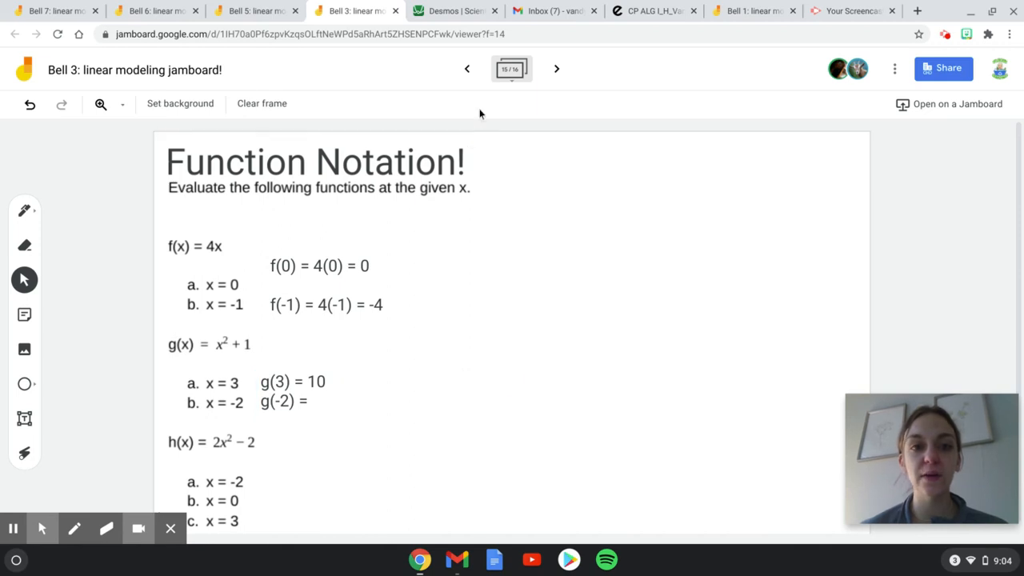
pyautogui.click(452, 9)
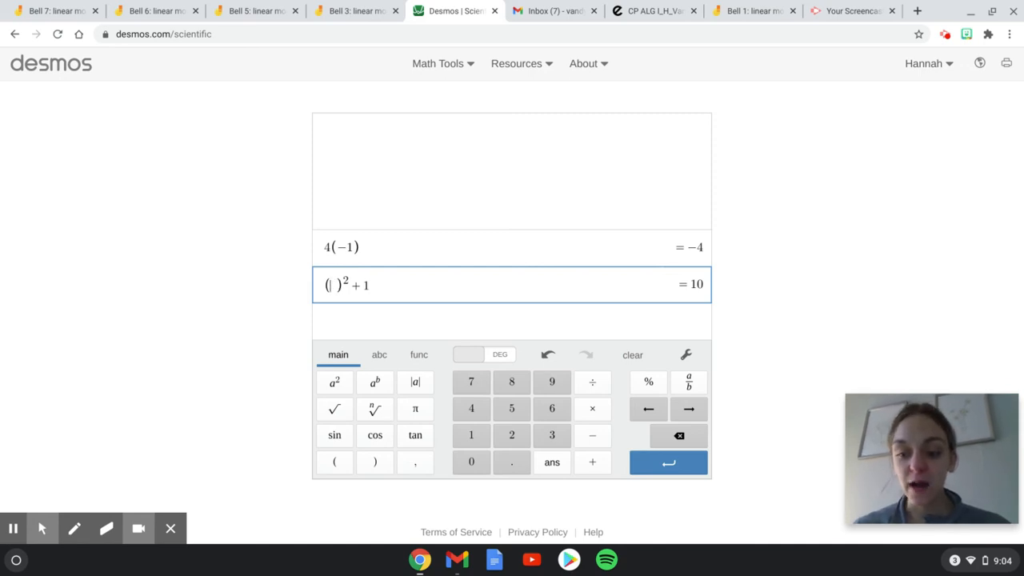
# Substitute -2 in Desmos to get (−2)² + 1 = 5 and return to the frame
pyautogui.write('-2')
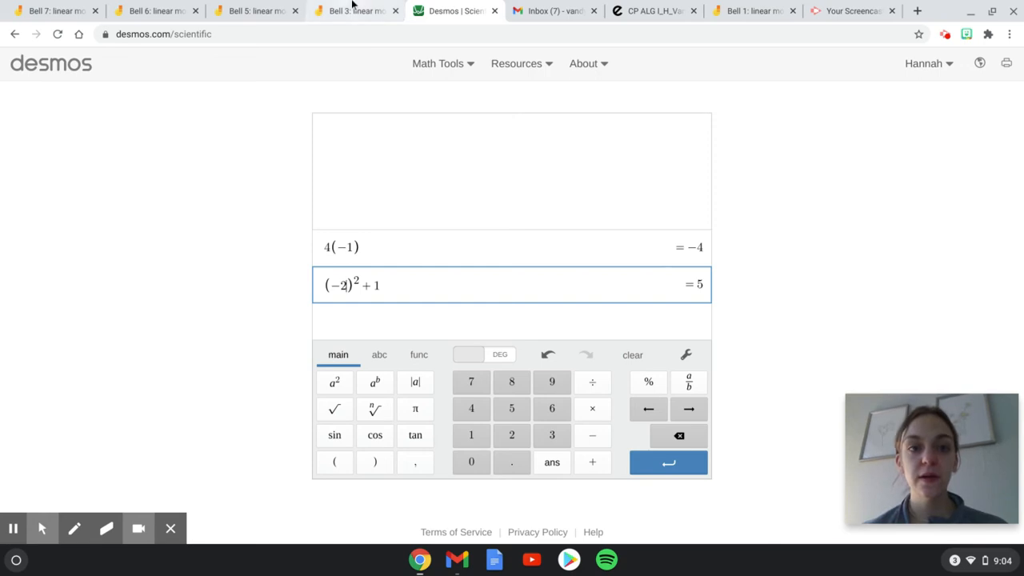
pyautogui.moveTo(352, 10)
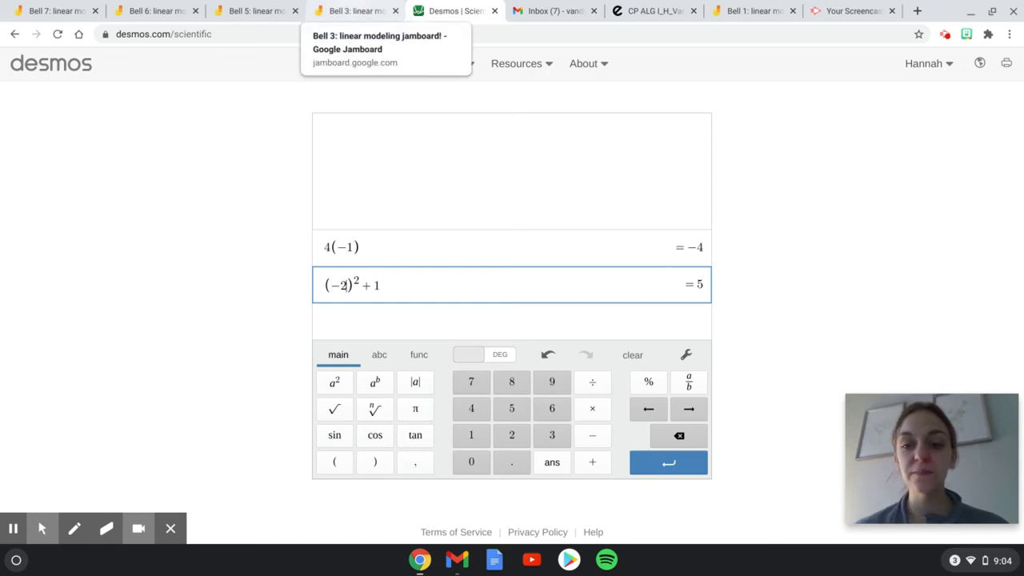
pyautogui.click(355, 10)
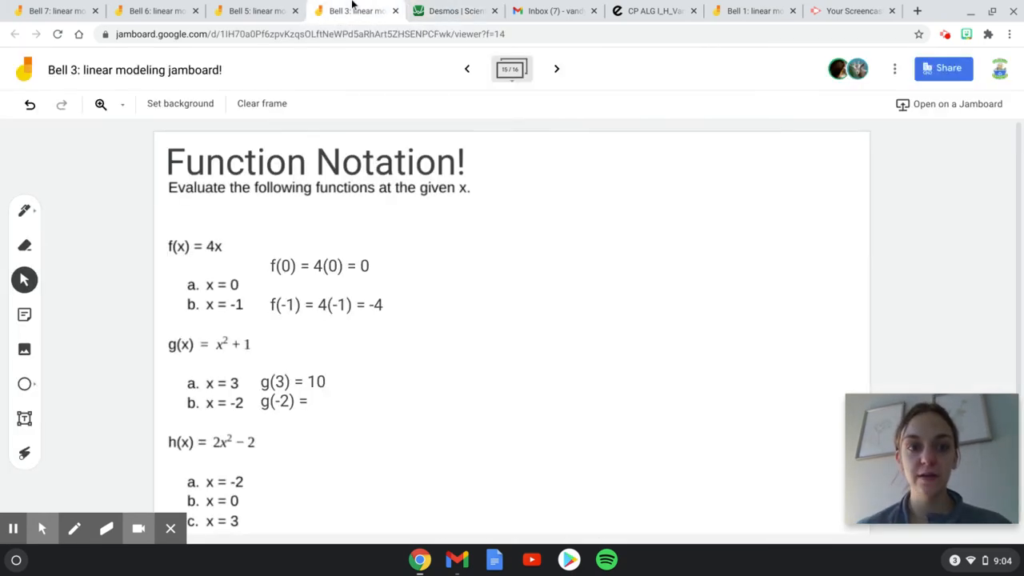
pyautogui.moveTo(45, 394)
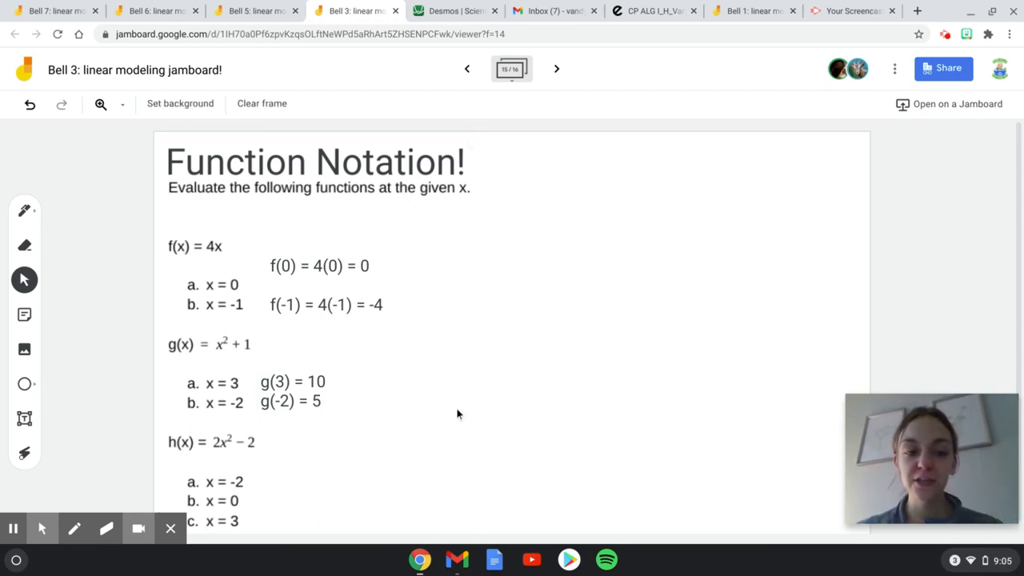
pyautogui.moveTo(214, 442)
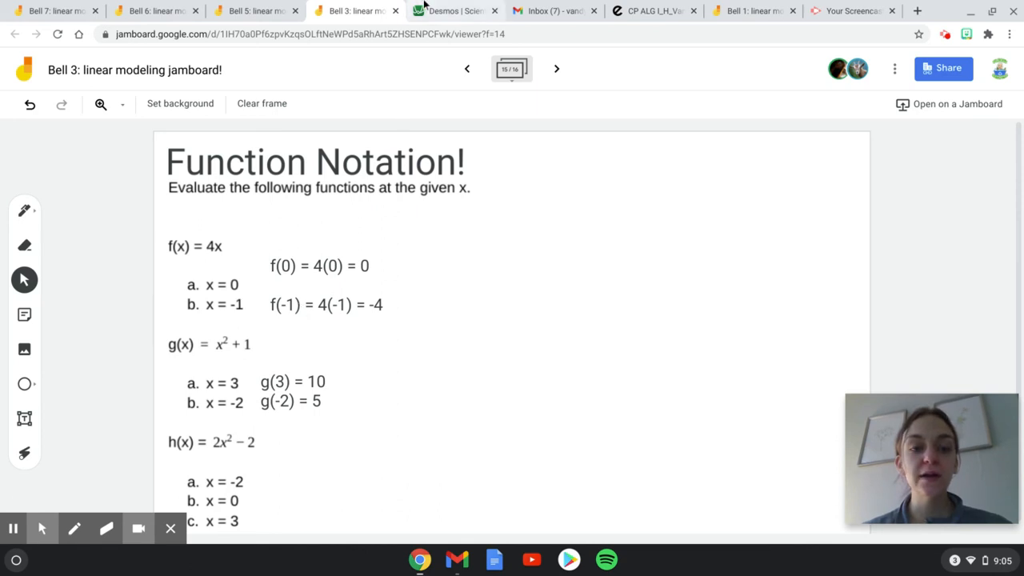
# Set up 2(x)² − 2 in Desmos and add a text box beside h's x = -2
pyautogui.click(451, 9)
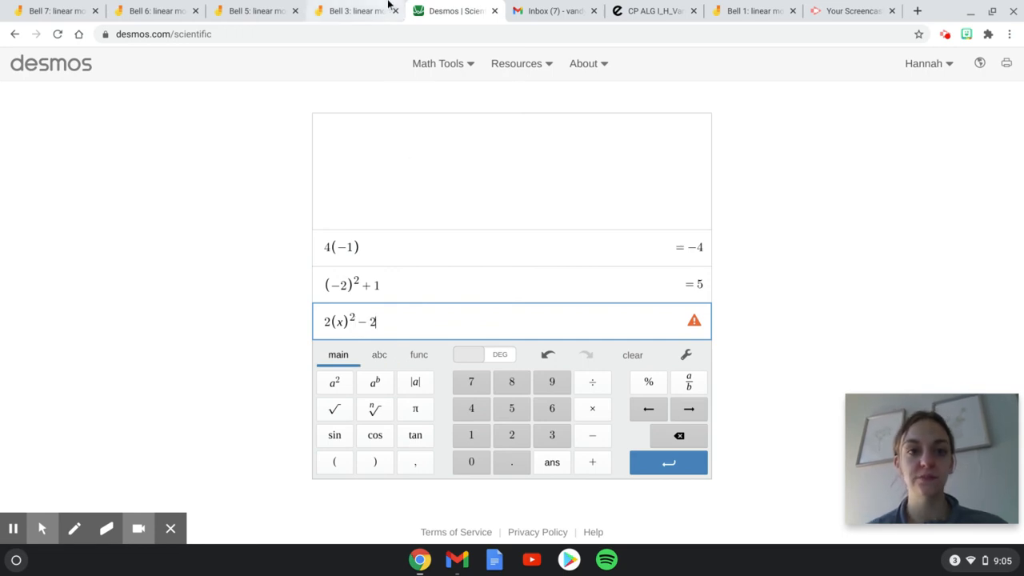
pyautogui.moveTo(368, 10)
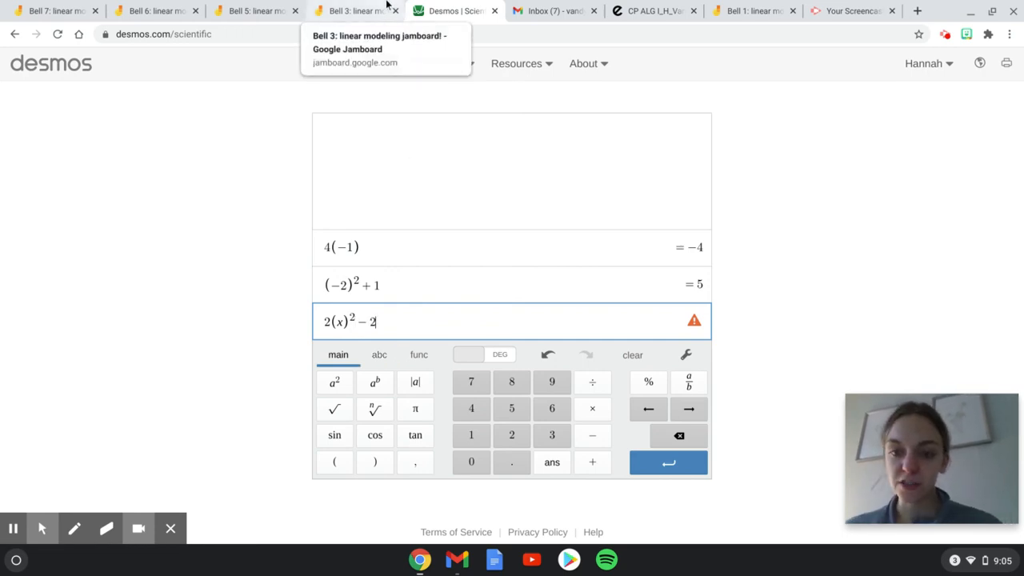
pyautogui.click(352, 9)
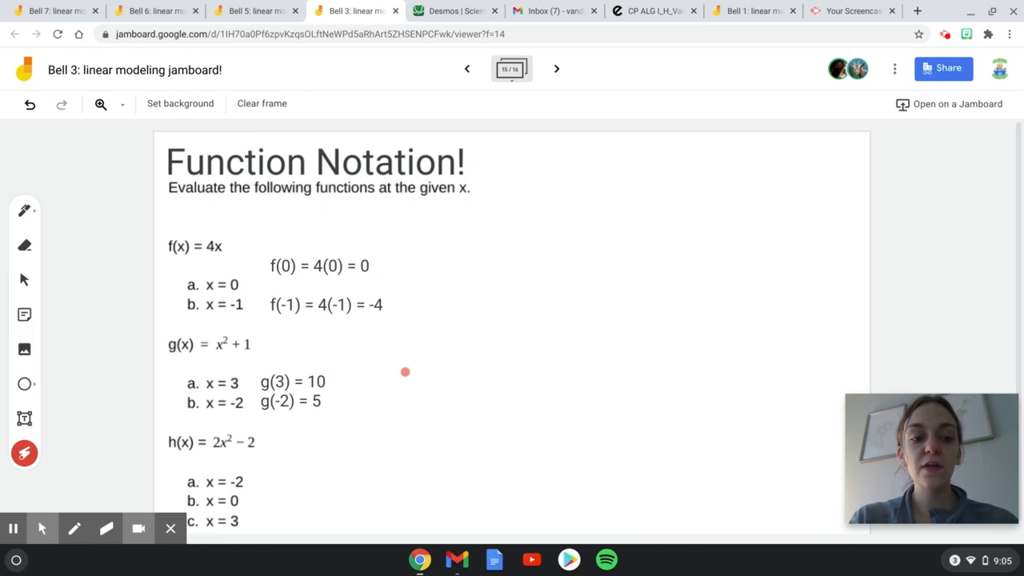
pyautogui.moveTo(256, 476); pyautogui.dragTo(189, 528)
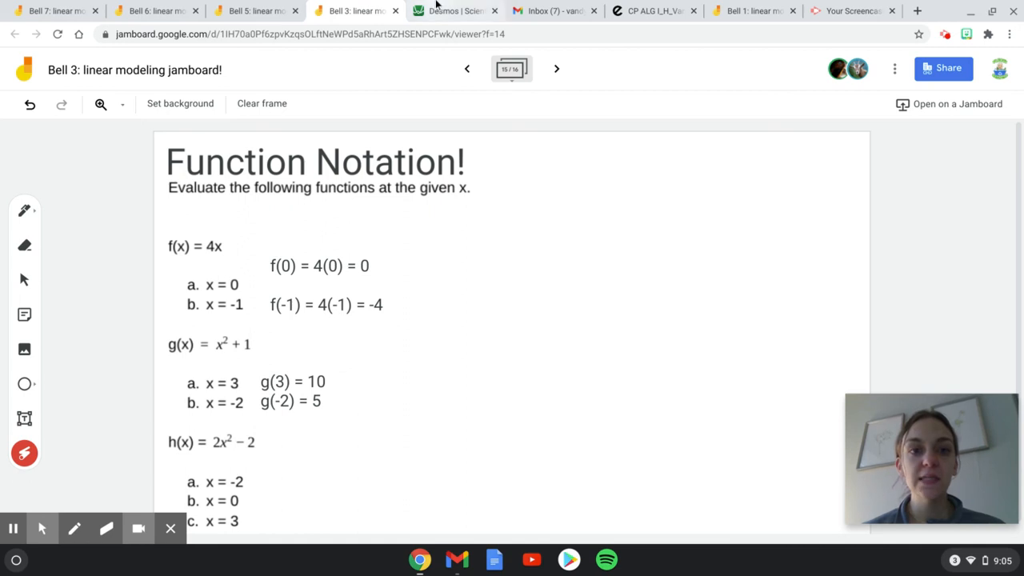
# Evaluate h at −2 in Desmos to get 6 and record h(-2) = 6 on the frame
pyautogui.click(454, 12)
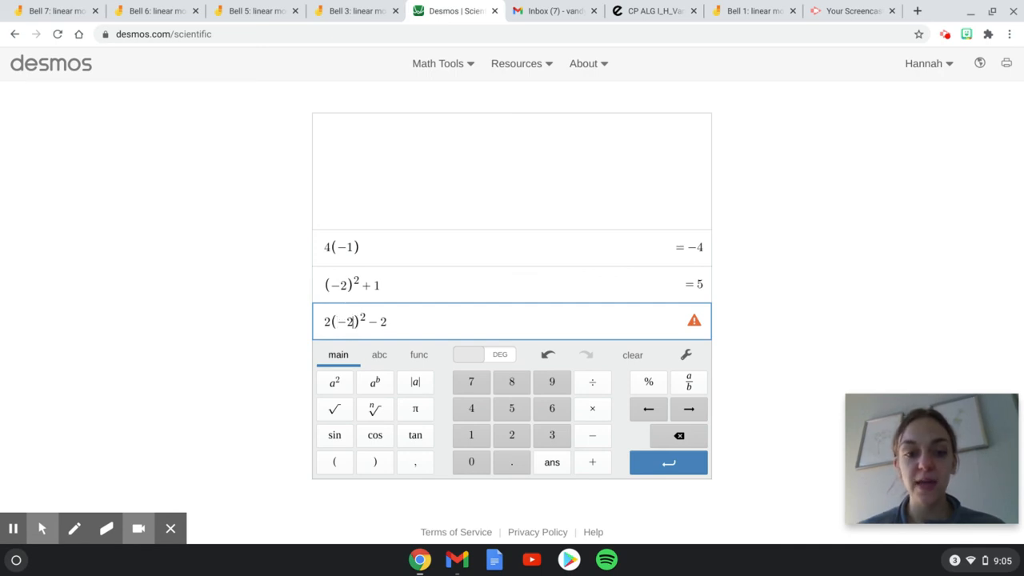
pyautogui.press('Enter')
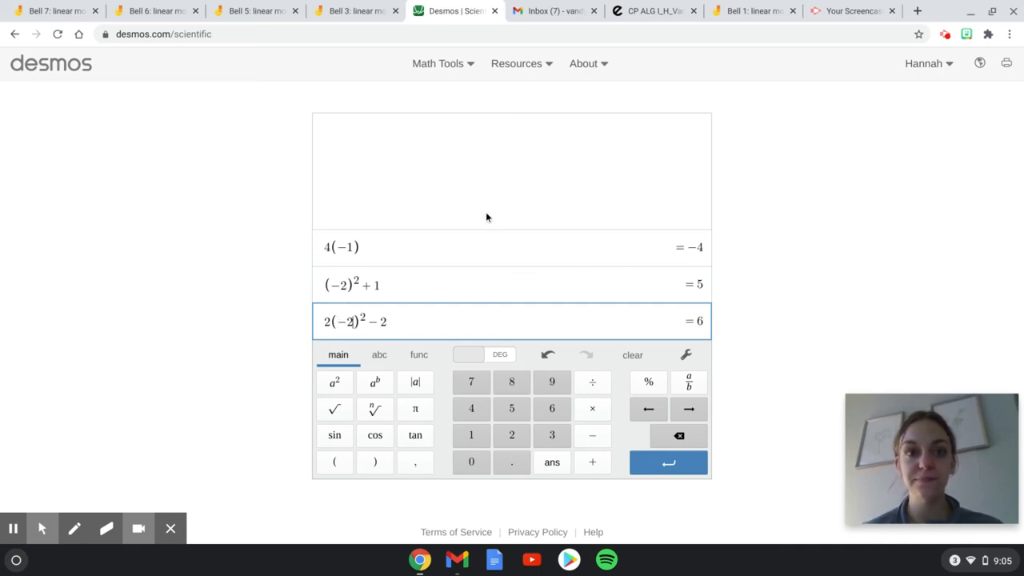
pyautogui.click(352, 10)
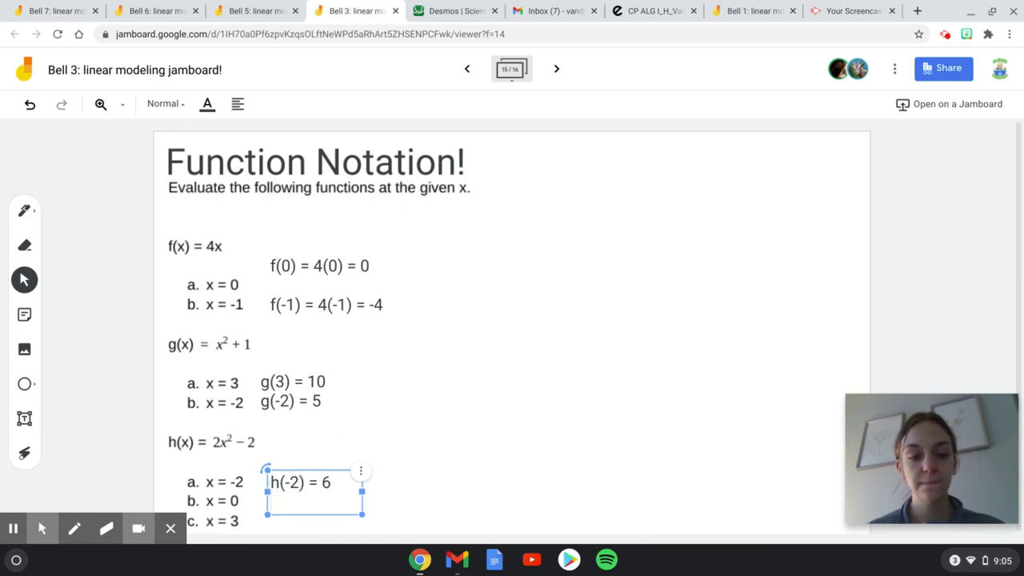
# Add 'h(0) =' and 'h(3) =' lines, evaluate 2(0)²−2 = −2 in Desmos, and return to Jamboard
pyautogui.write('h(0) =')
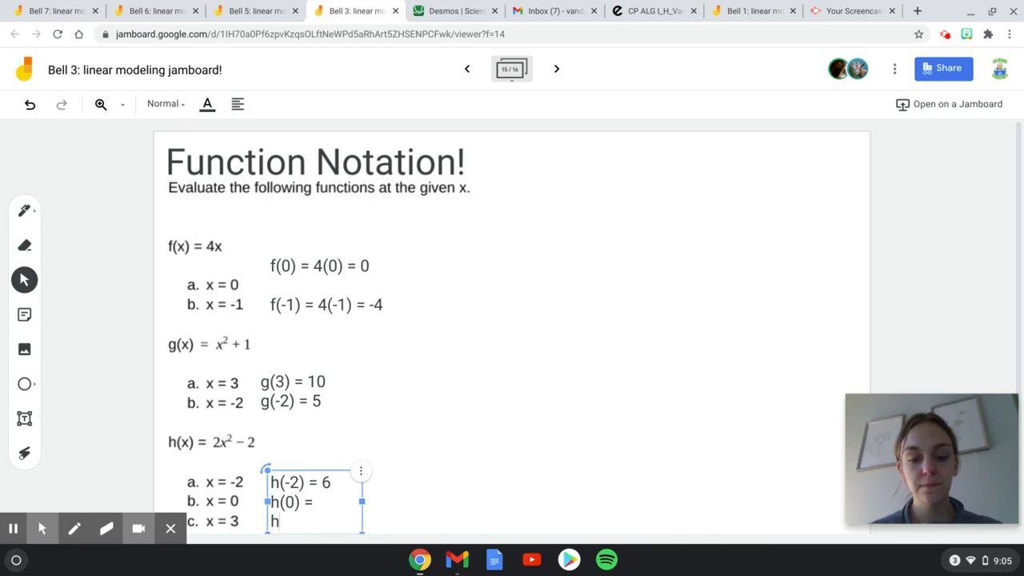
pyautogui.write('(3) =')
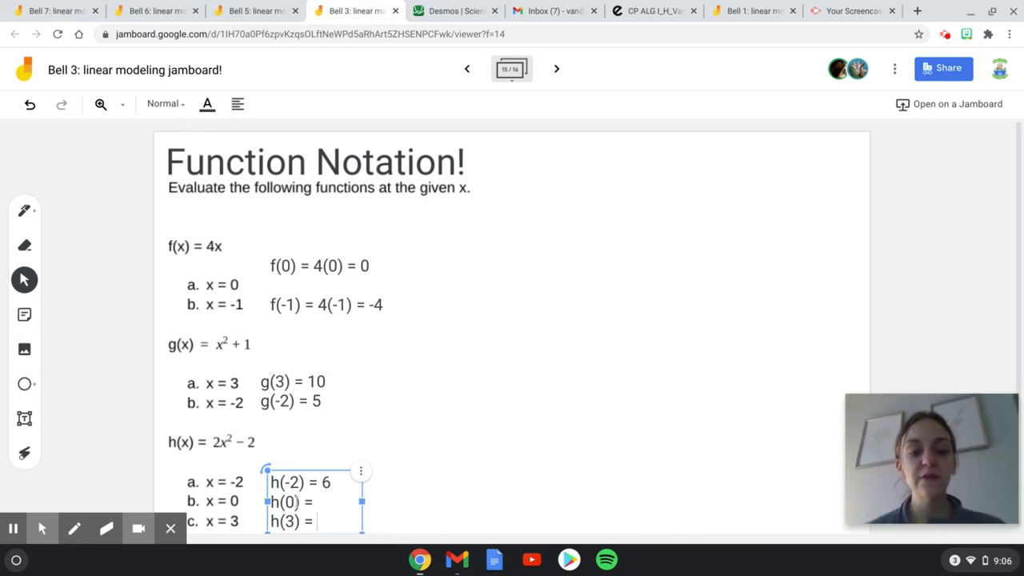
pyautogui.click(454, 11)
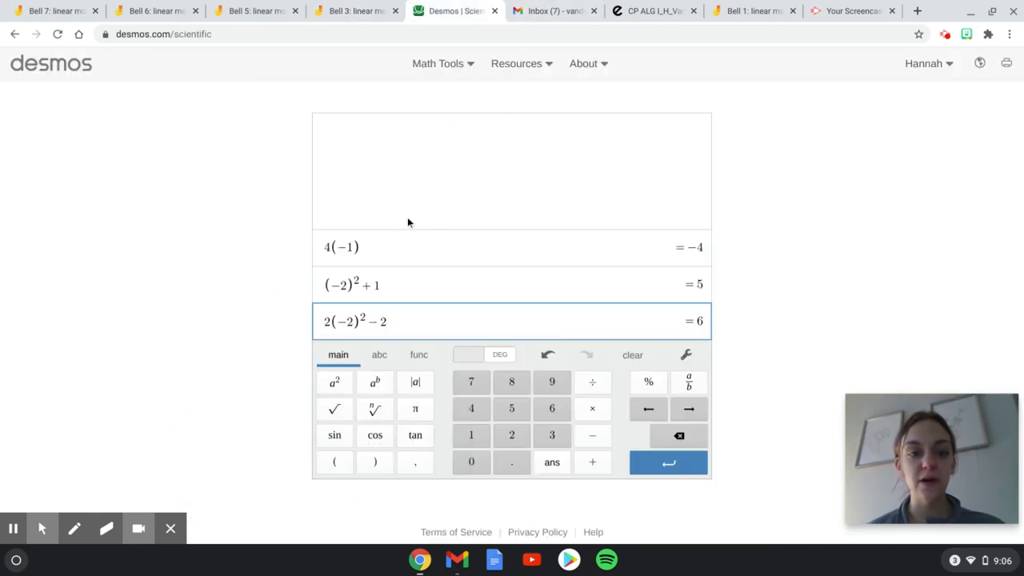
pyautogui.click(343, 320)
pyautogui.write('0')
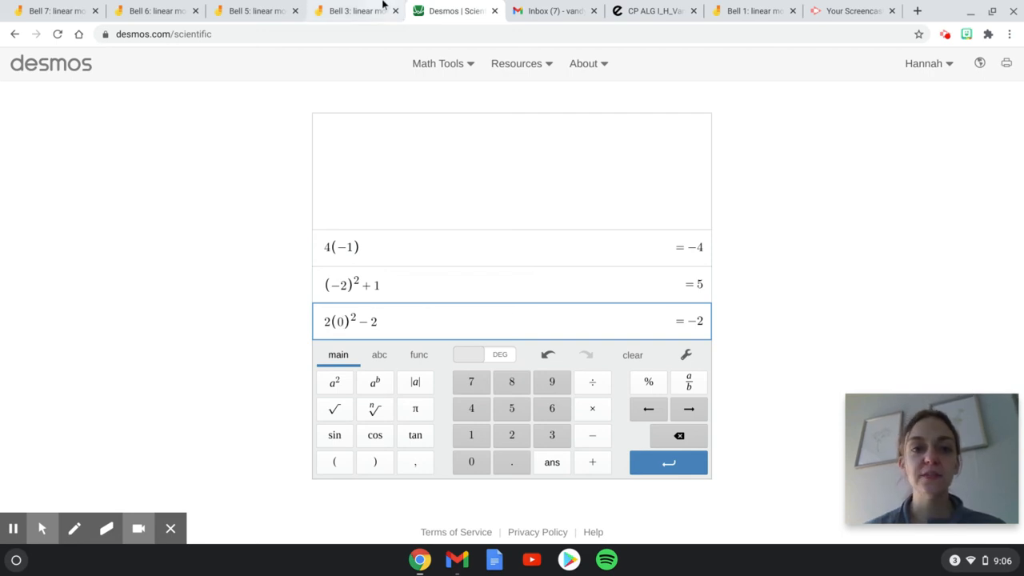
pyautogui.click(355, 10)
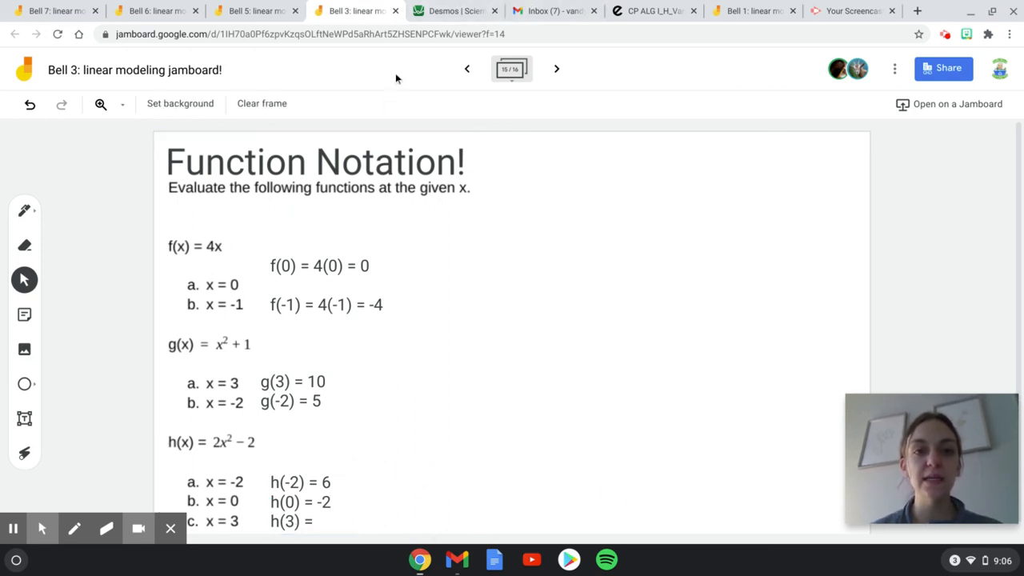
# Evaluate 2(3)² − 2 = 16 in Desmos and return to the Jamboard h(3) line
pyautogui.click(448, 10)
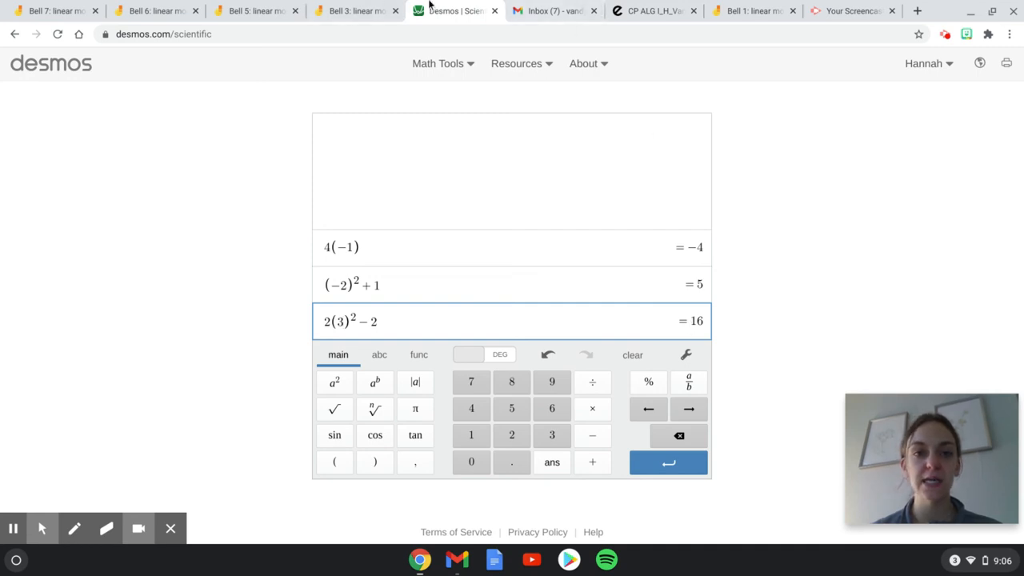
pyautogui.click(355, 10)
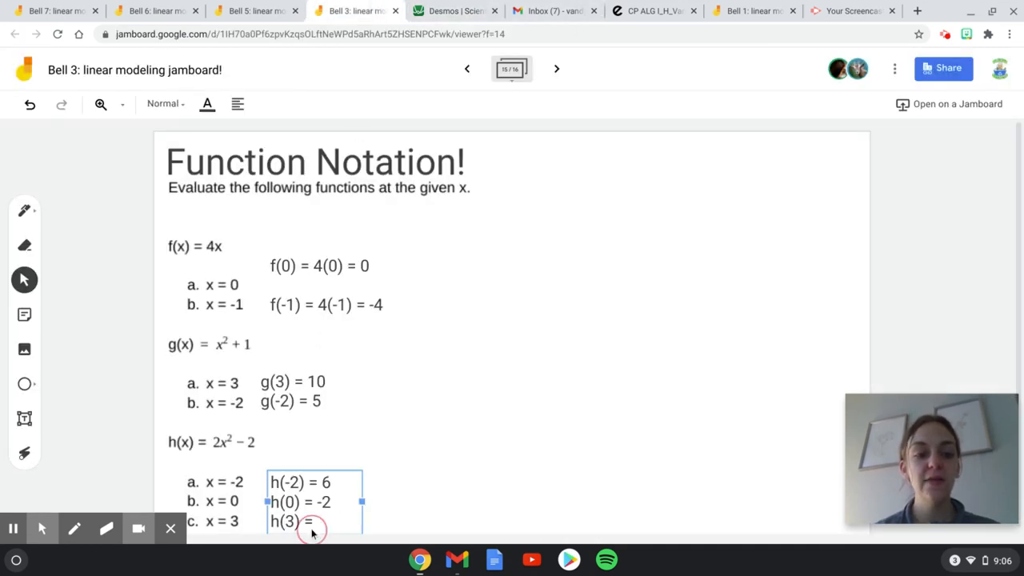